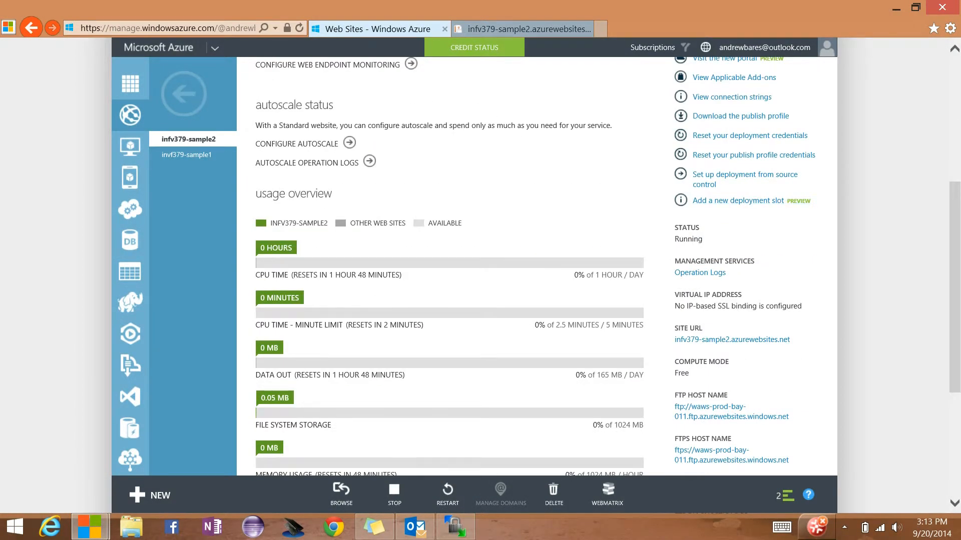
{"action": "scroll", "scroll_direction": "up", "scroll_amount": 3}
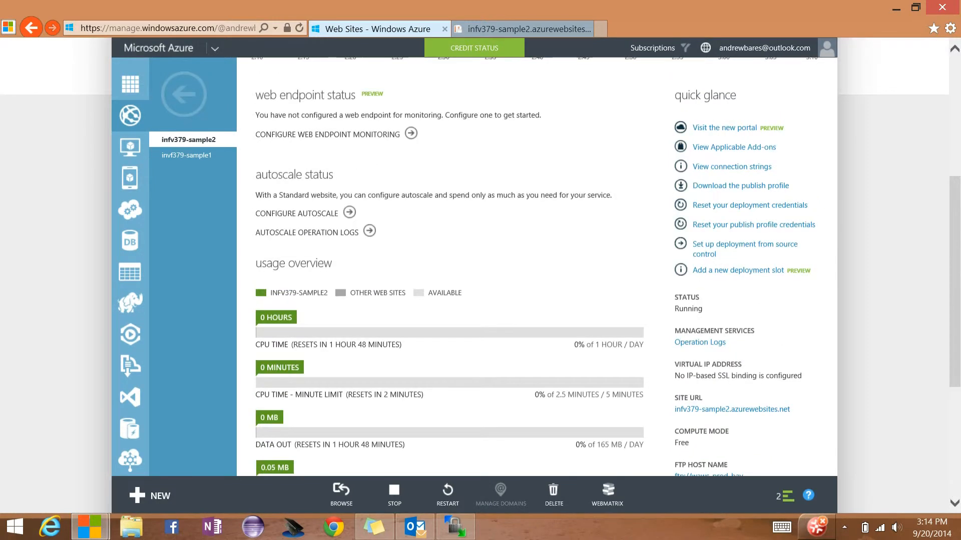
{"action": "scroll", "scroll_direction": "down", "scroll_amount": 3}
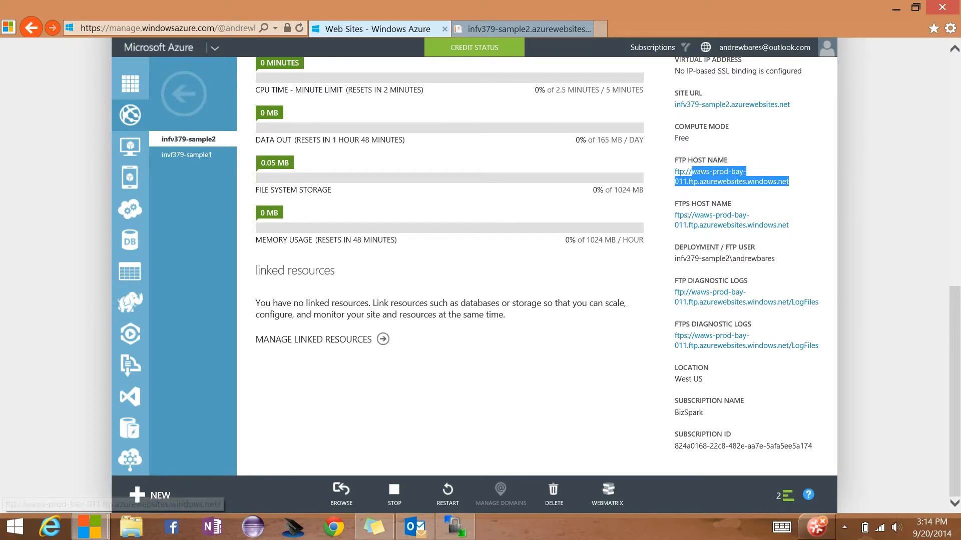
{"action": "mouse_move", "coordinate": [731, 176]}
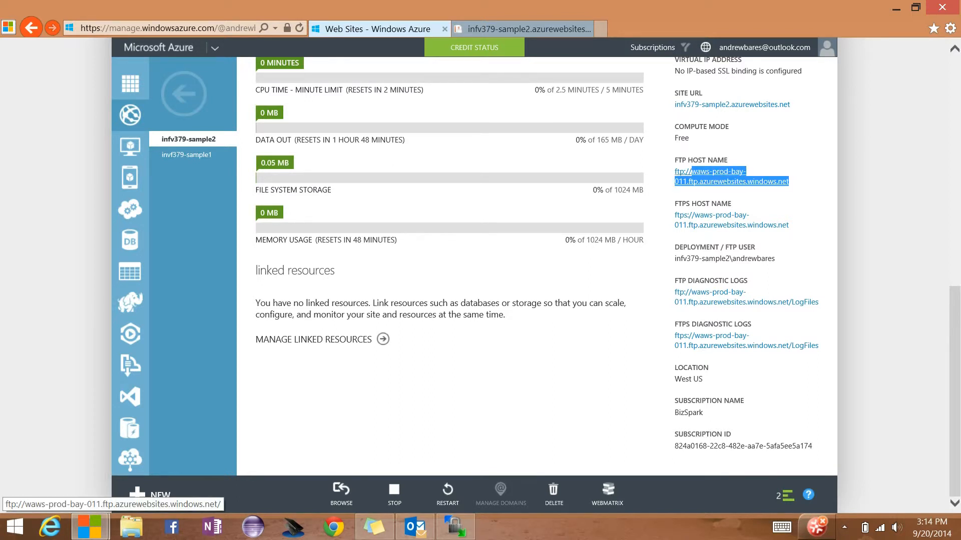